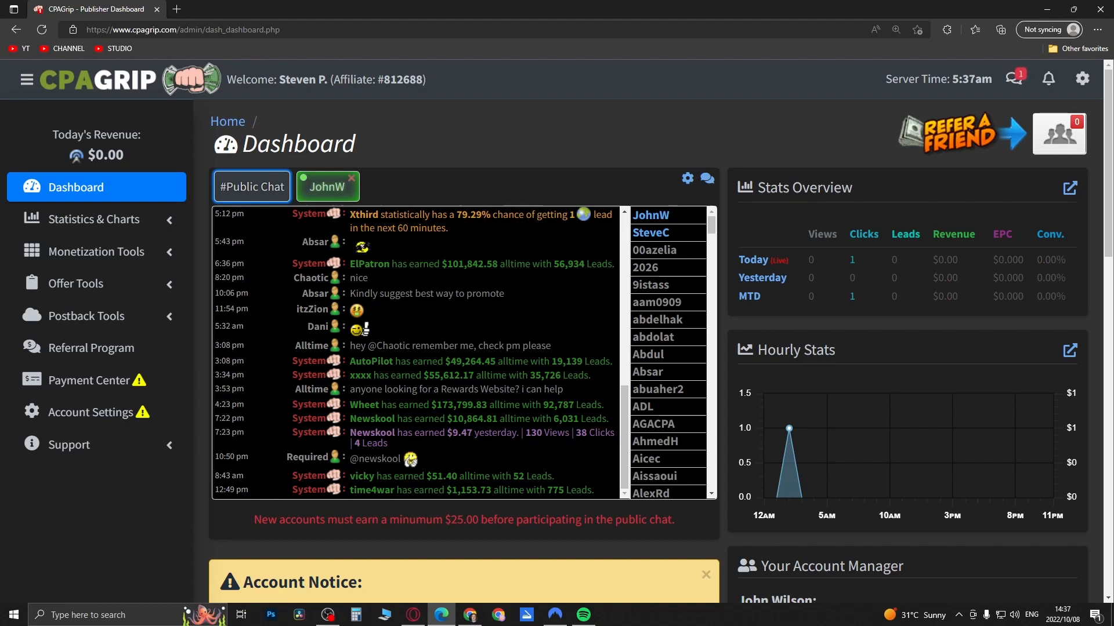
mouse_move(530, 284)
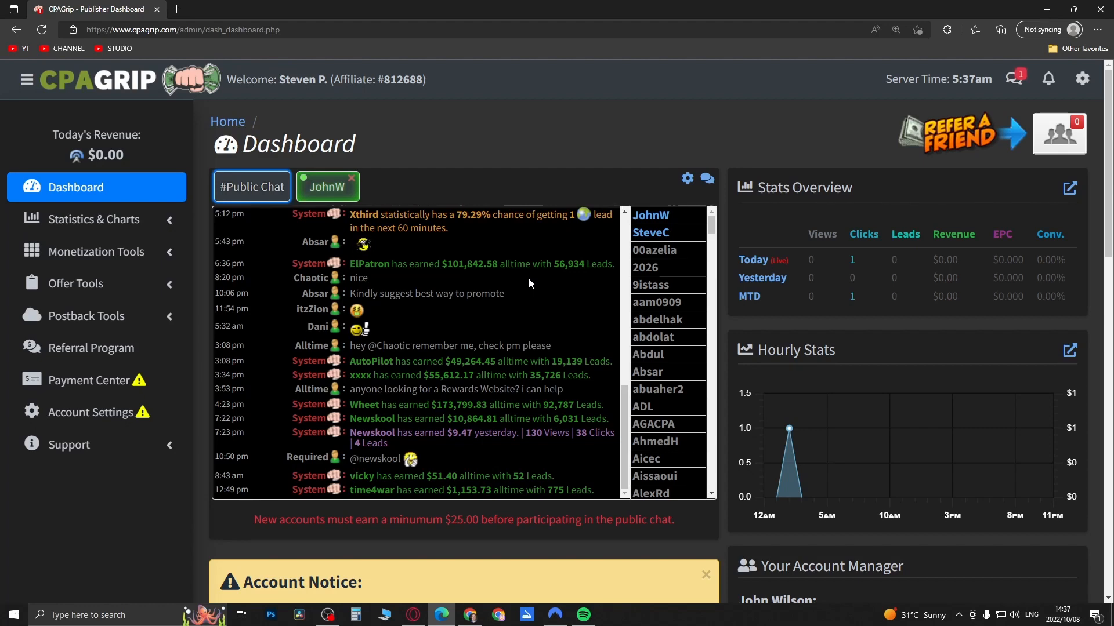
- Go to the Payments Center from the sidebar, showing $0.00 earnings and a $50 minimum
scroll(down, 3)
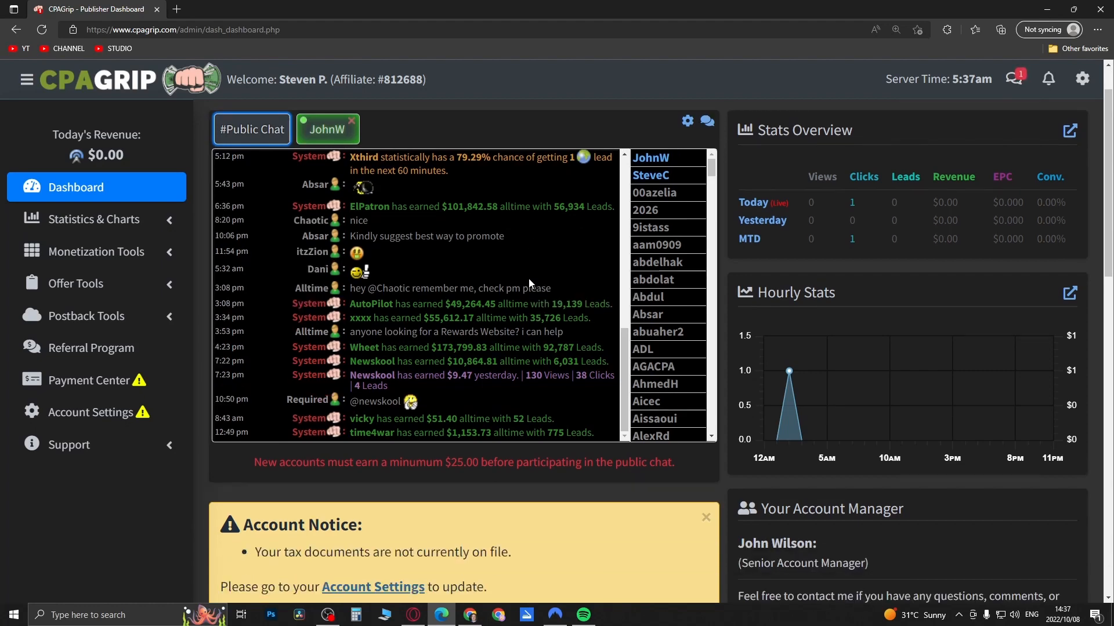
scroll(down, 3)
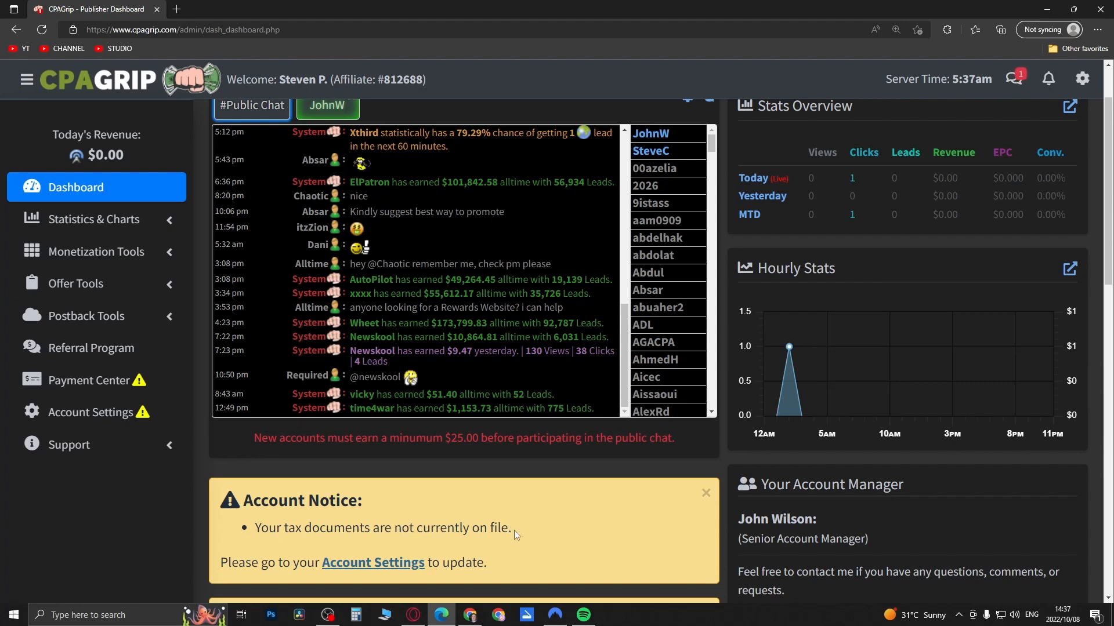
mouse_move(381, 569)
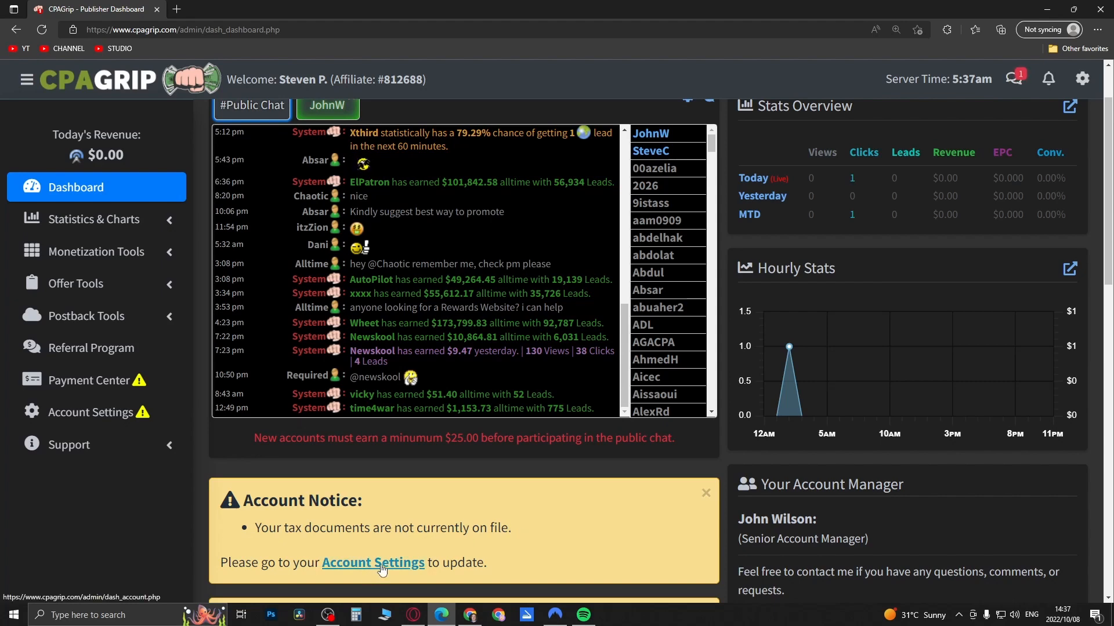
scroll(down, 3)
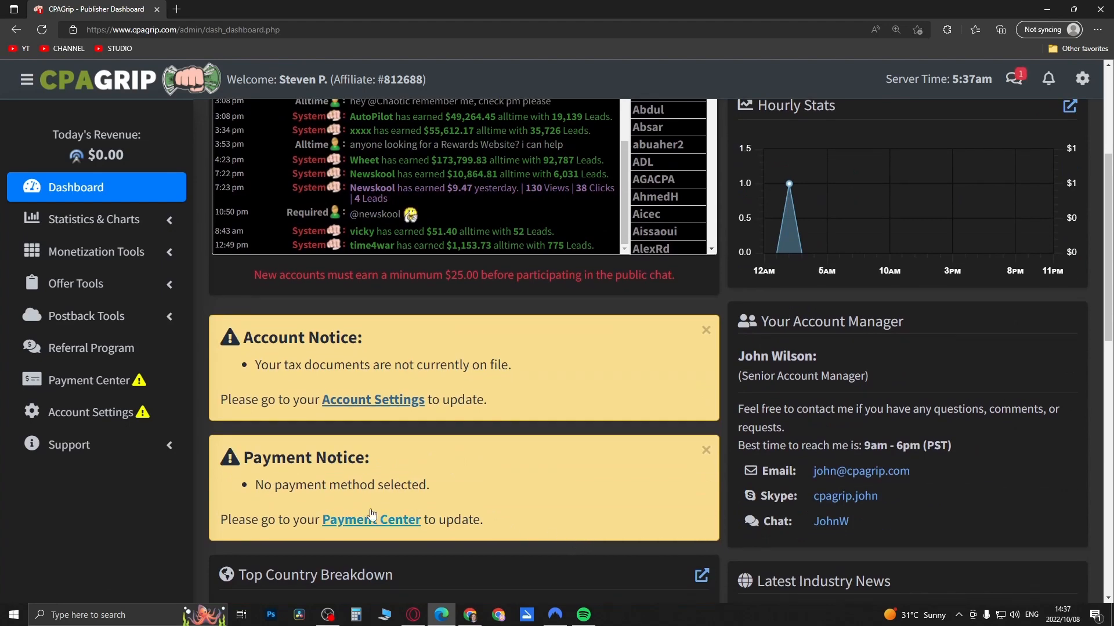
mouse_move(567, 499)
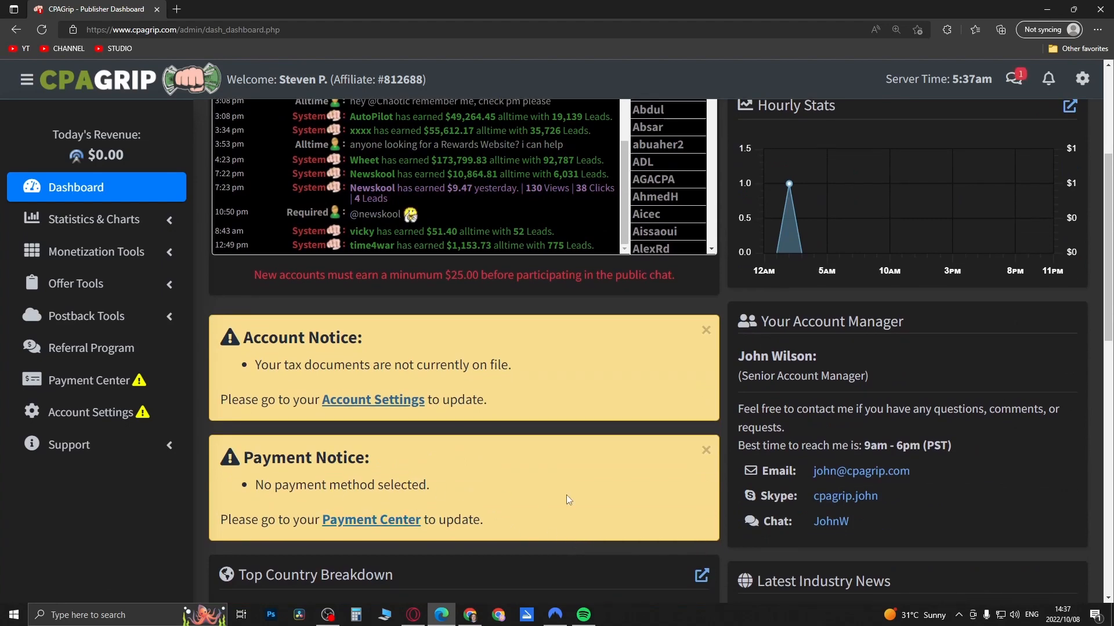
mouse_move(446, 461)
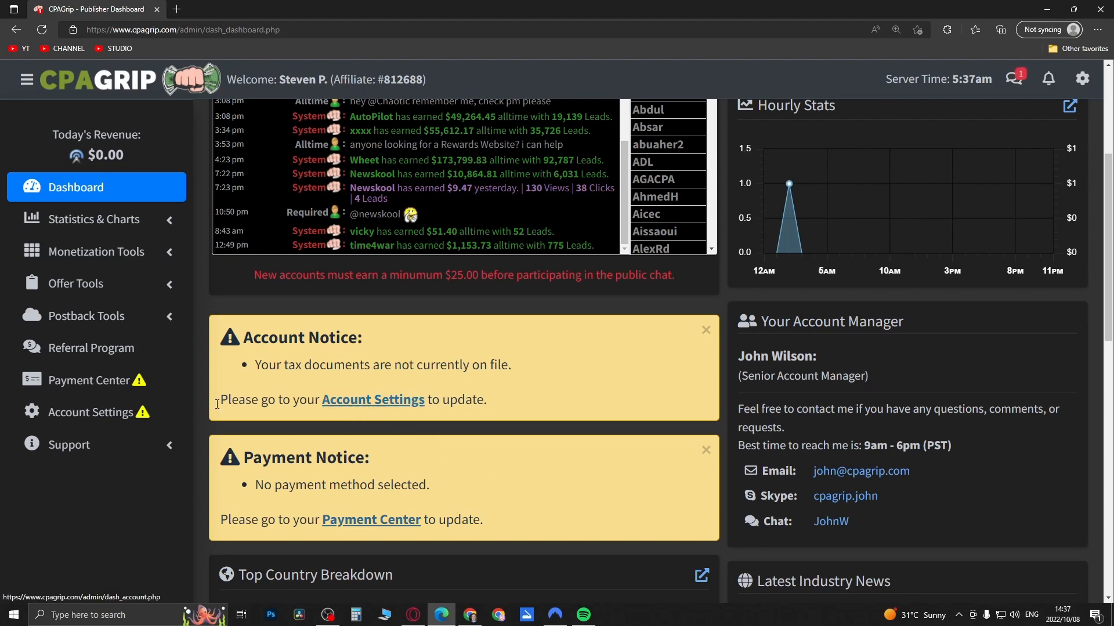
scroll(up, 3)
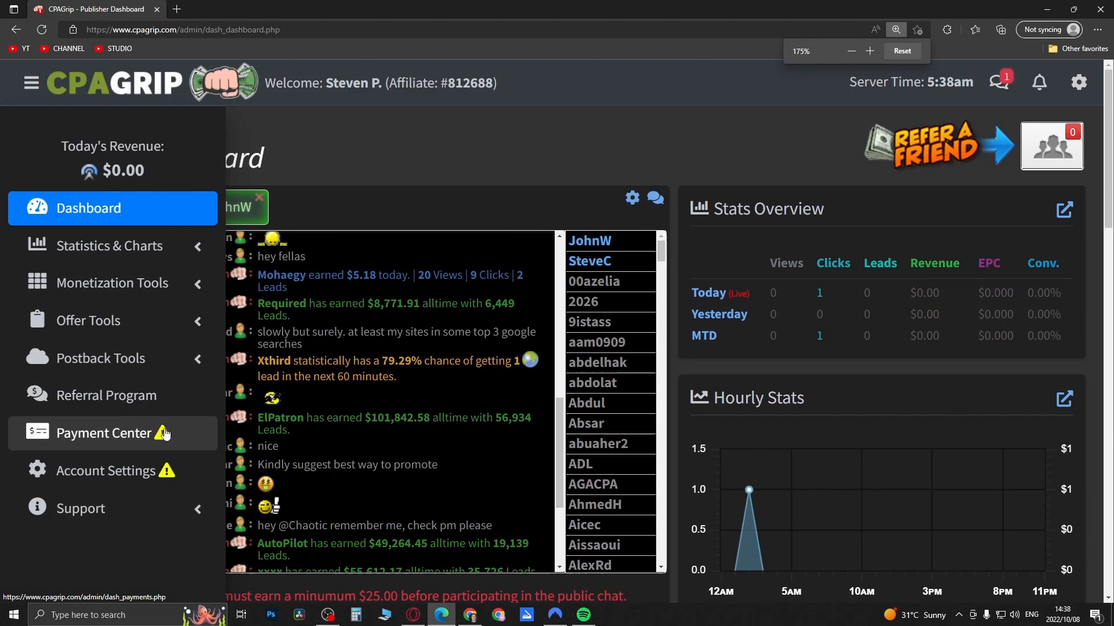
click(103, 434)
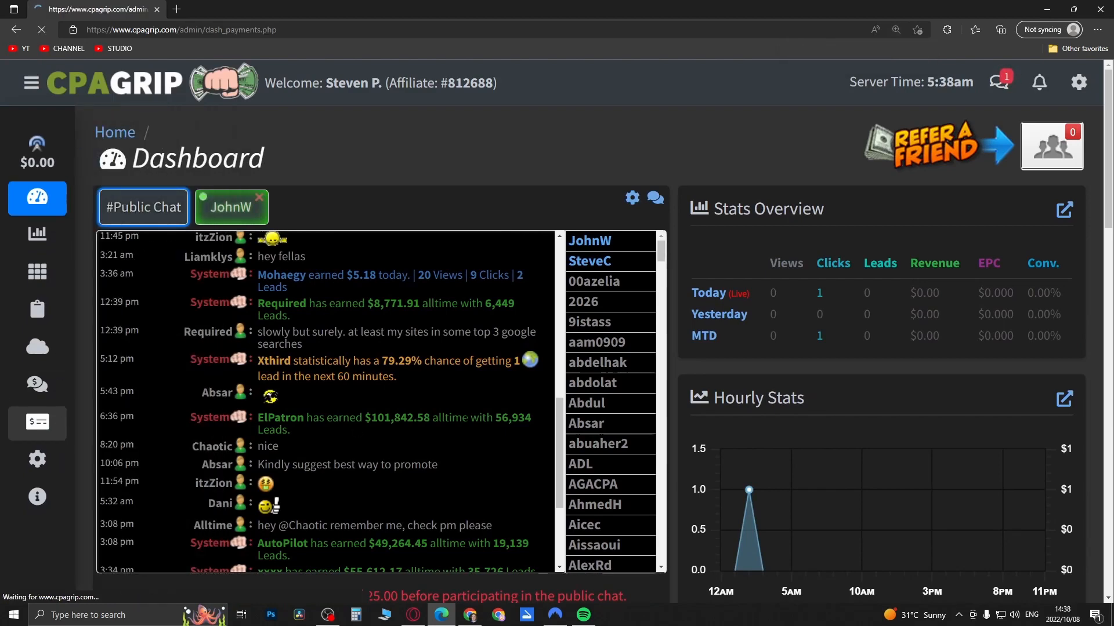
click(37, 422)
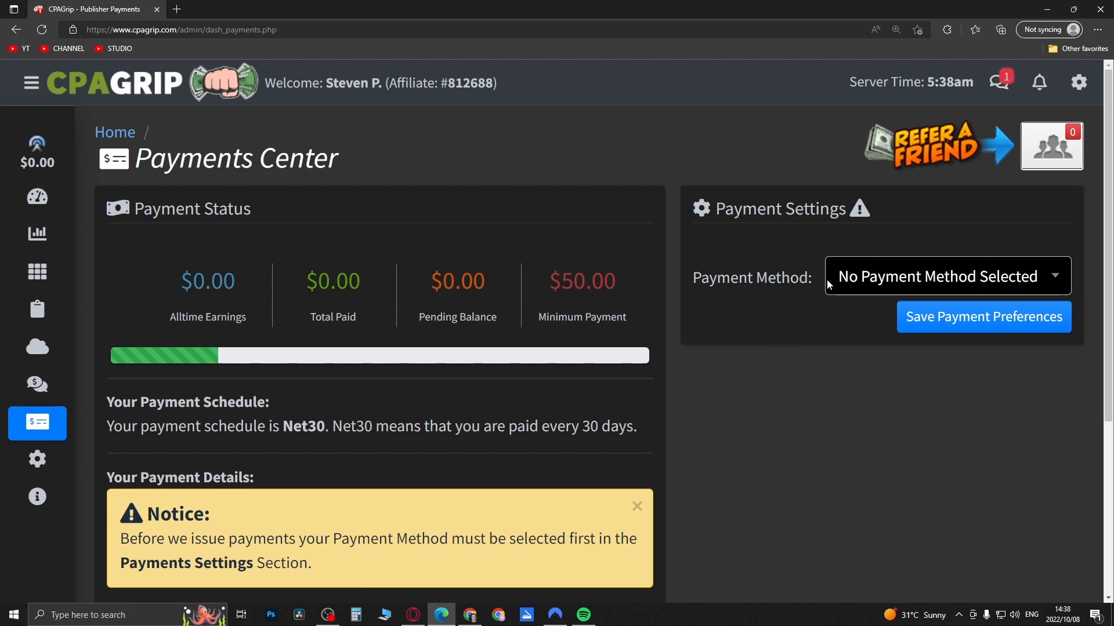
mouse_move(1054, 278)
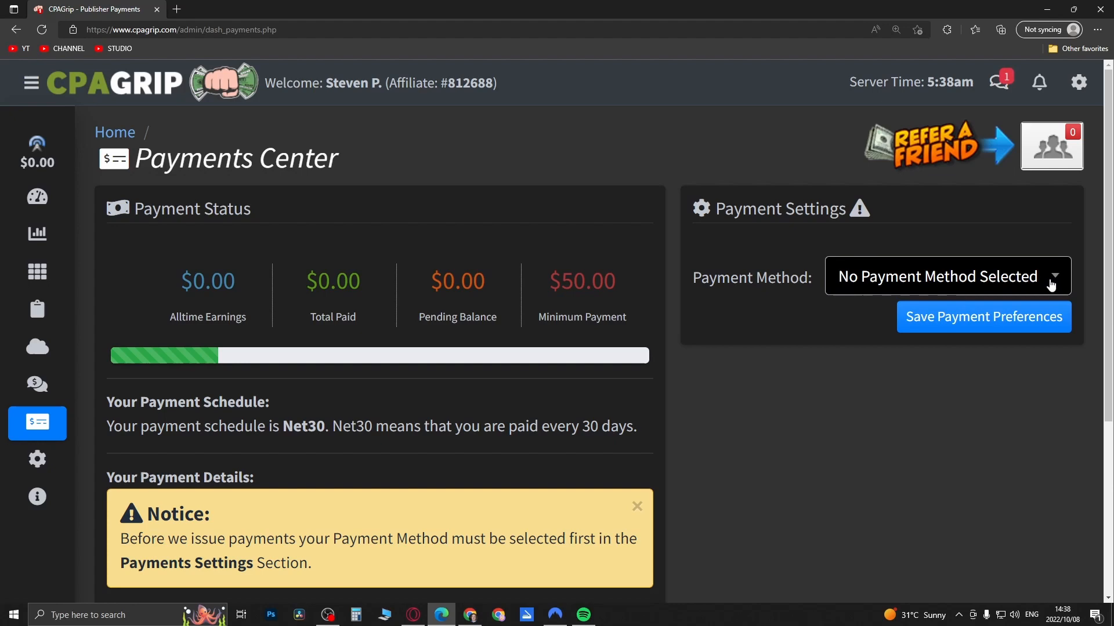
- Select PayPal in the Payment Method dropdown
click(946, 277)
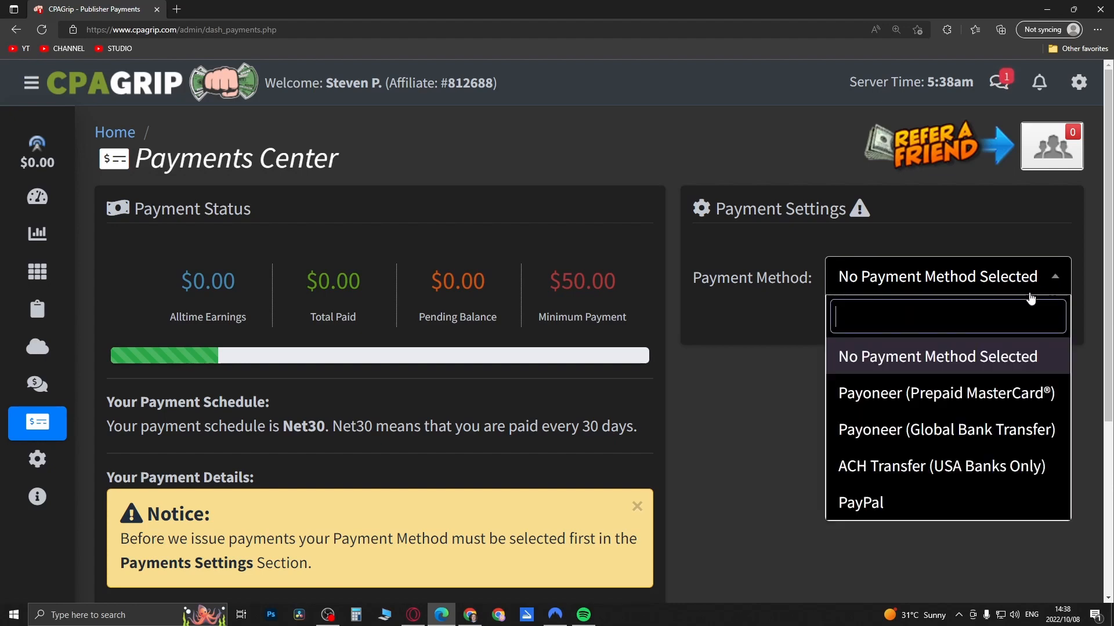
mouse_move(889, 404)
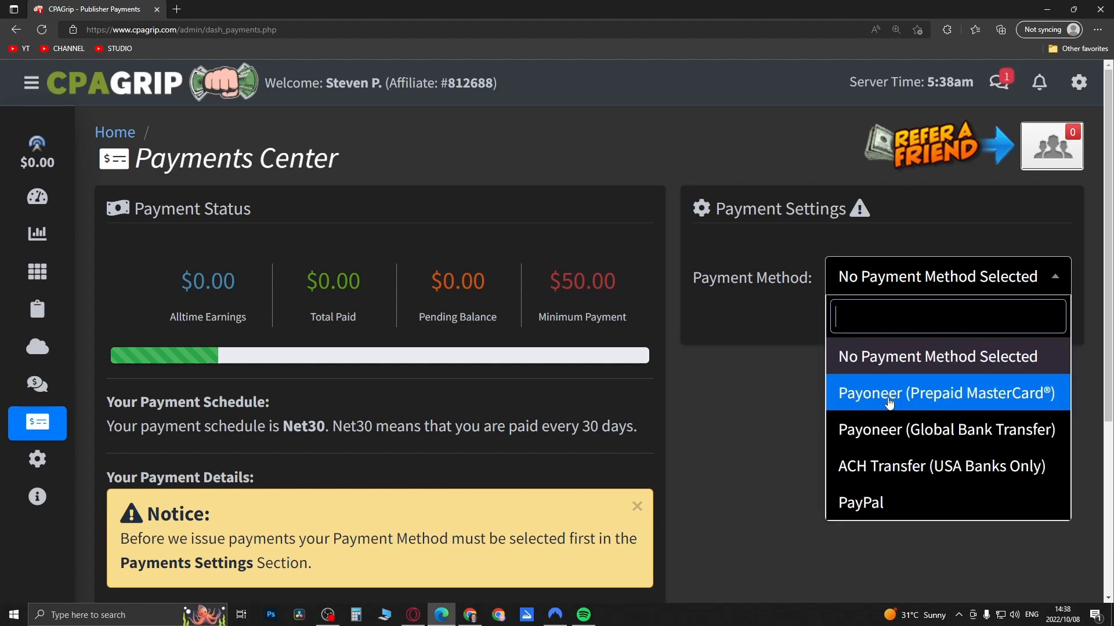
mouse_move(940, 436)
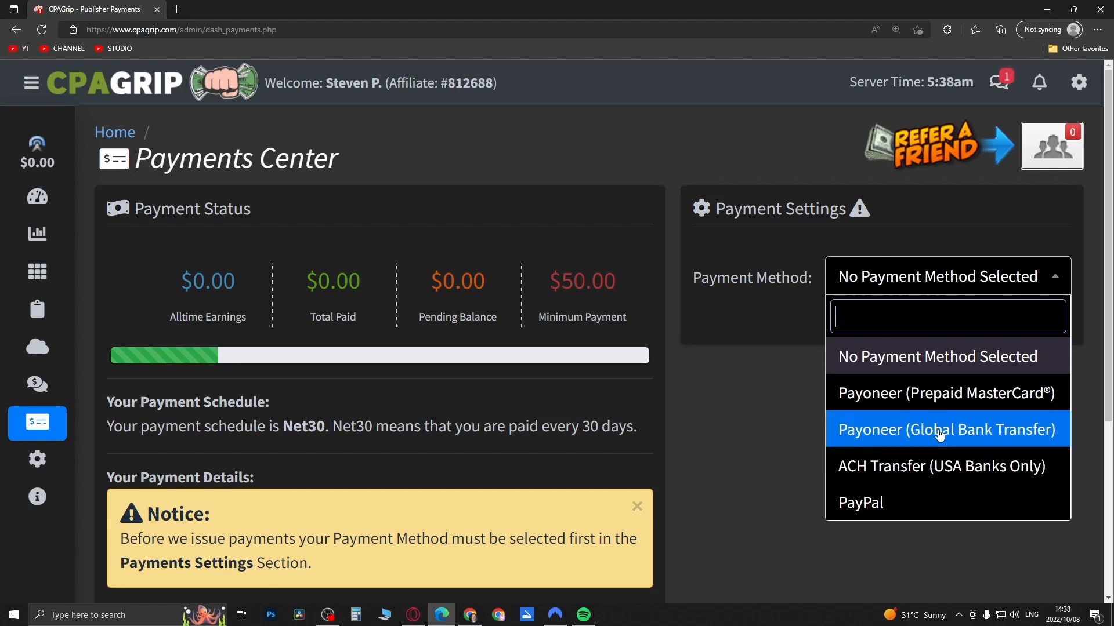
mouse_move(890, 478)
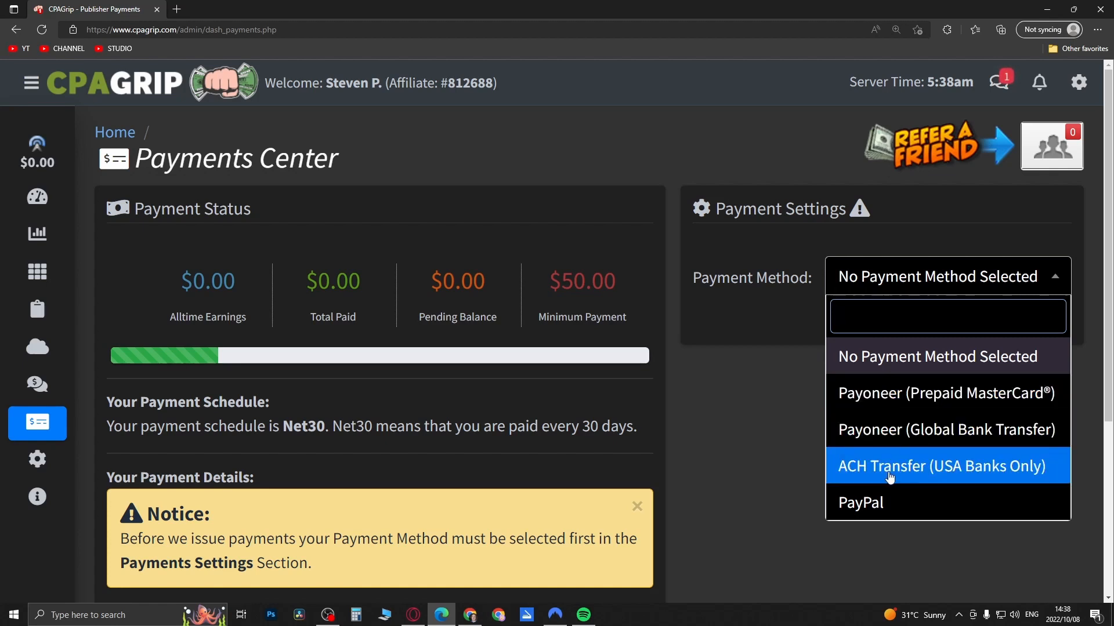
mouse_move(1024, 472)
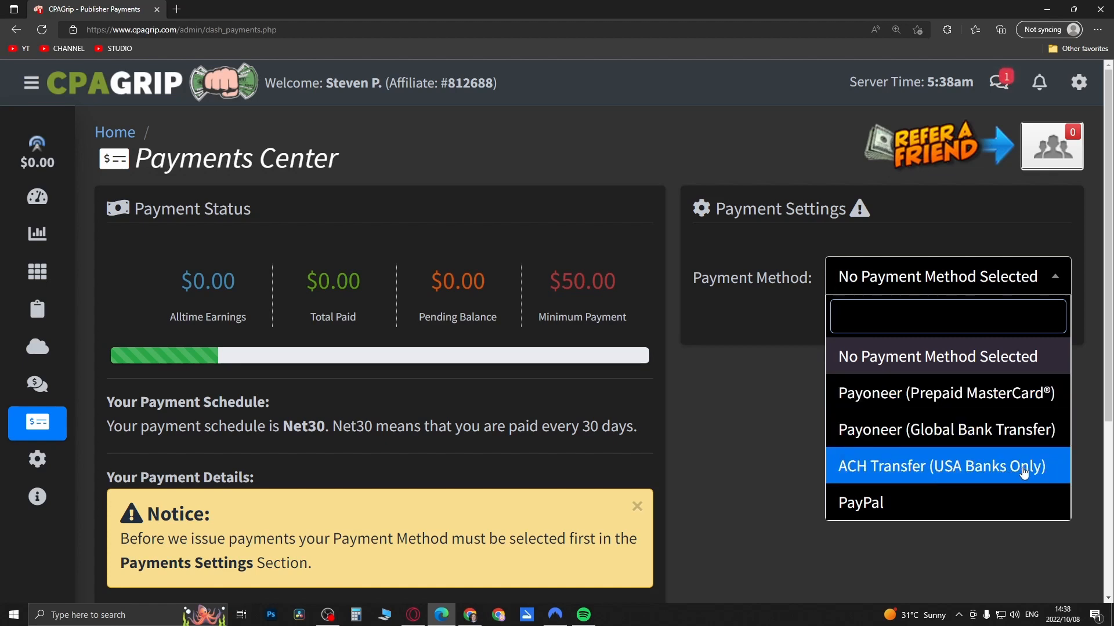
mouse_move(875, 498)
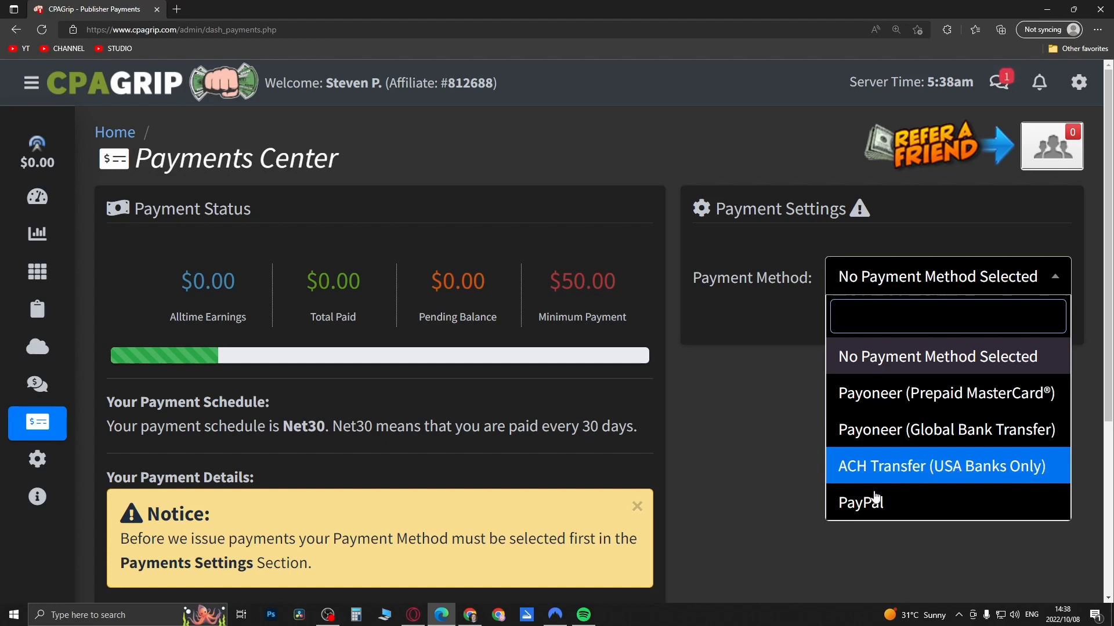
click(861, 501)
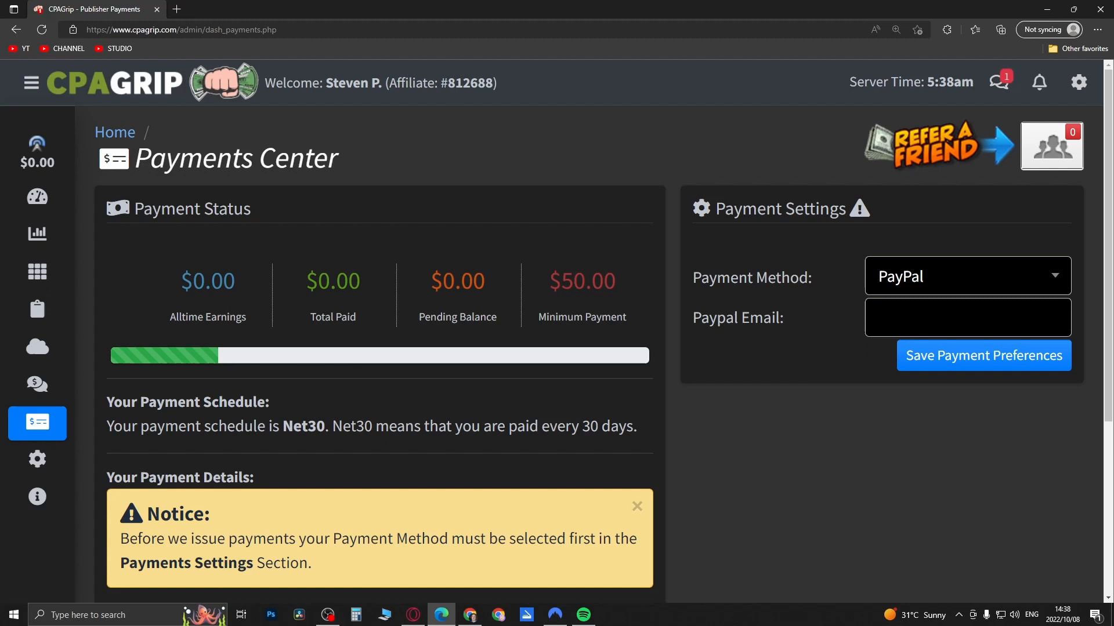
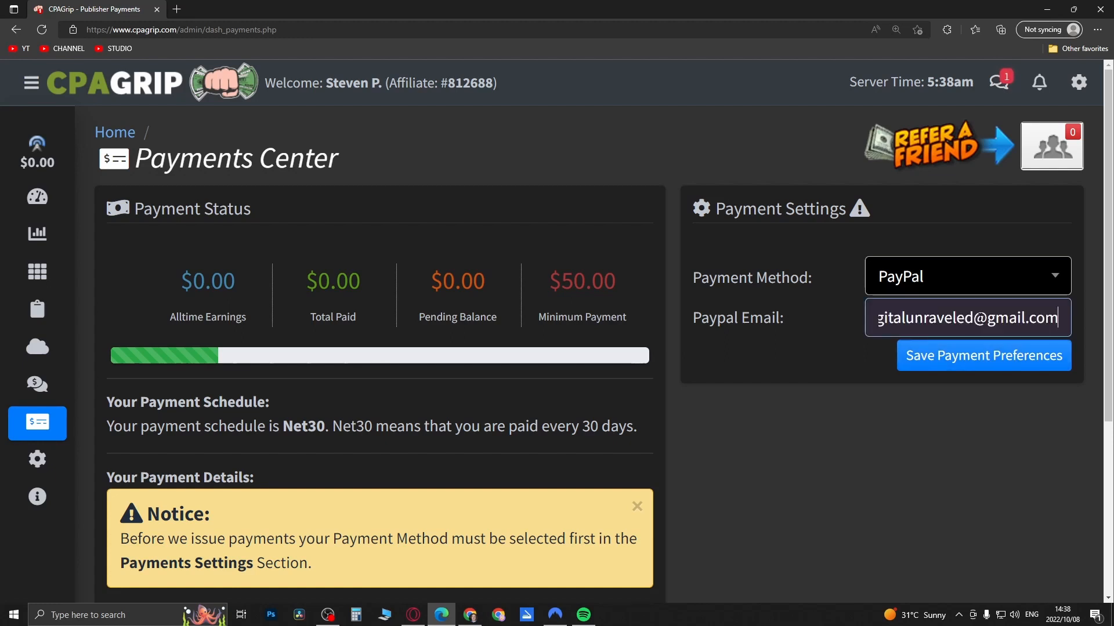
click(984, 355)
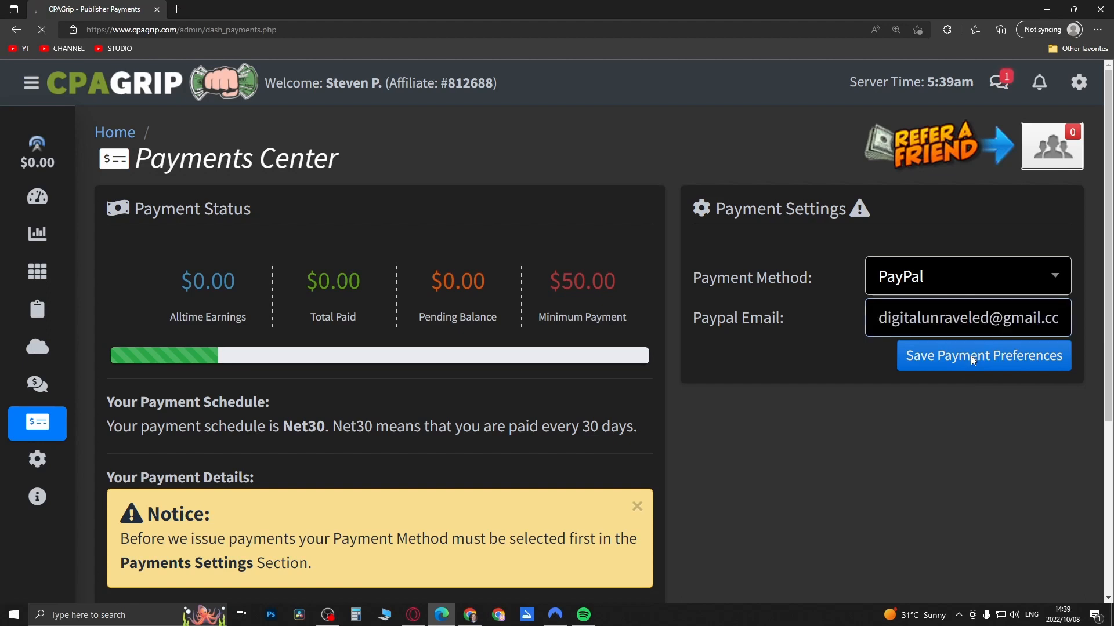
click(973, 358)
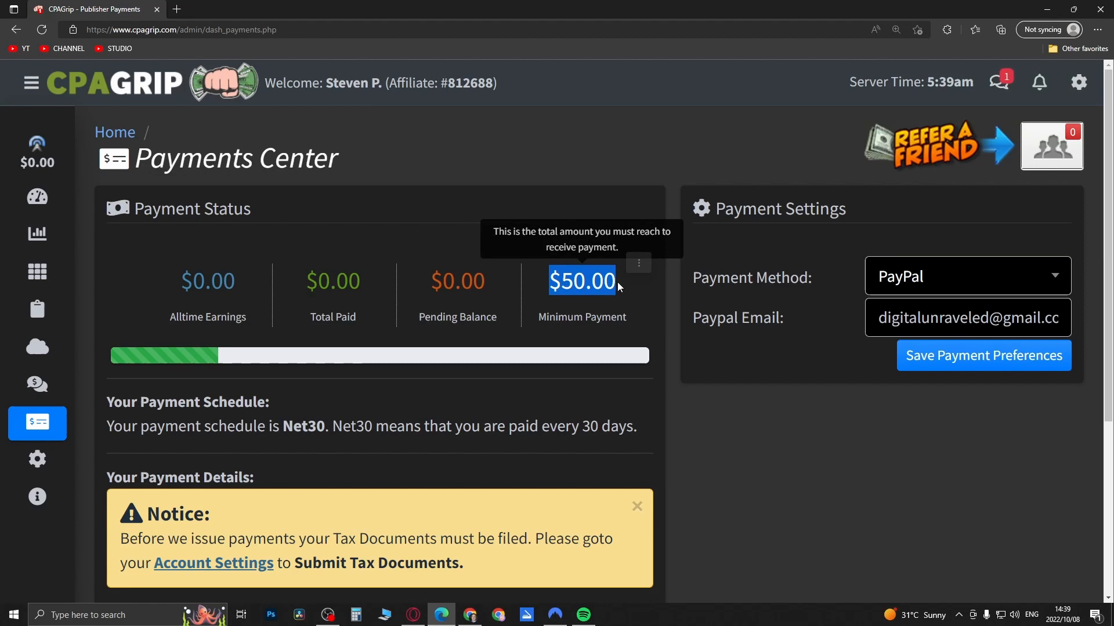
mouse_move(619, 286)
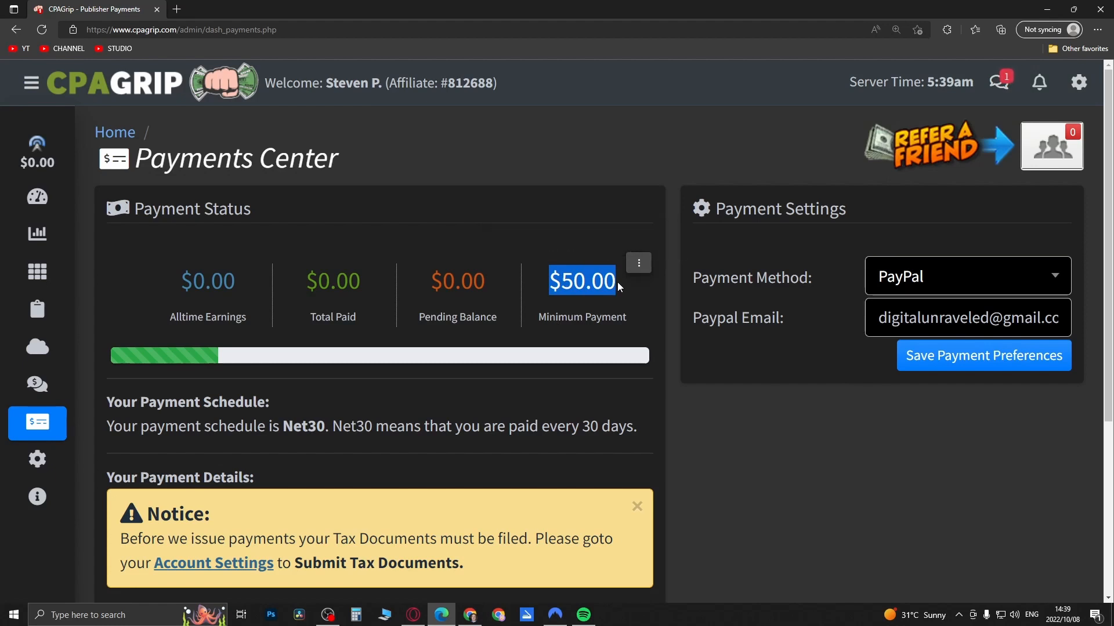